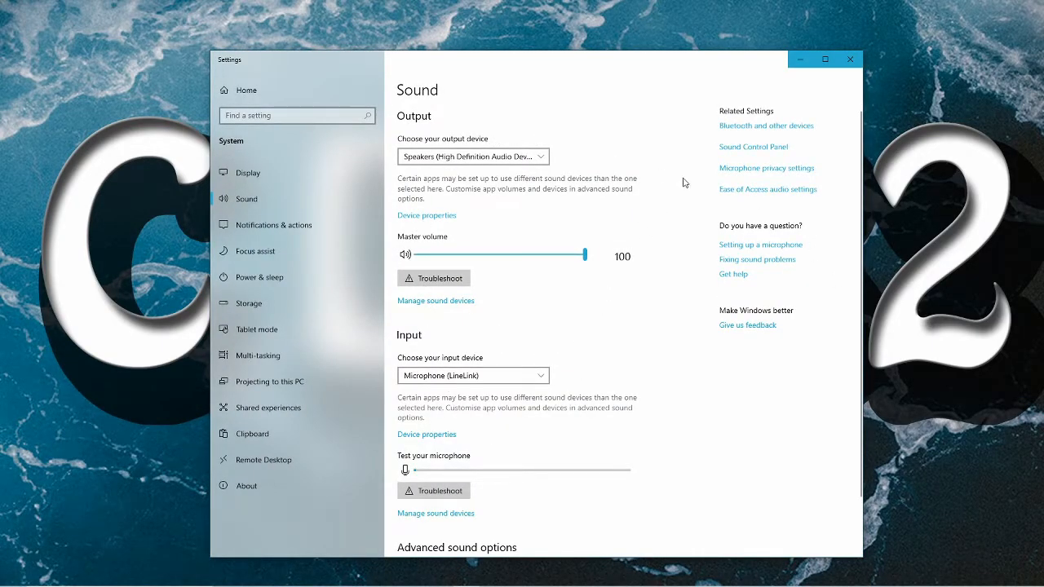
mouse_move(742, 154)
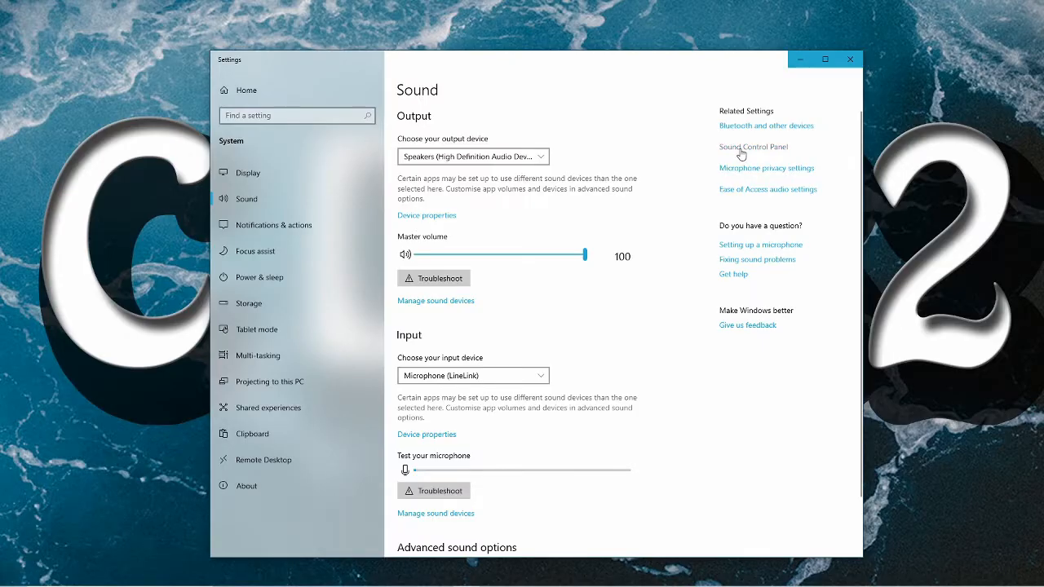
Step: Bring up the classic Sound Control Panel and select Speakers (High Definition Audio Device)
left_click(753, 147)
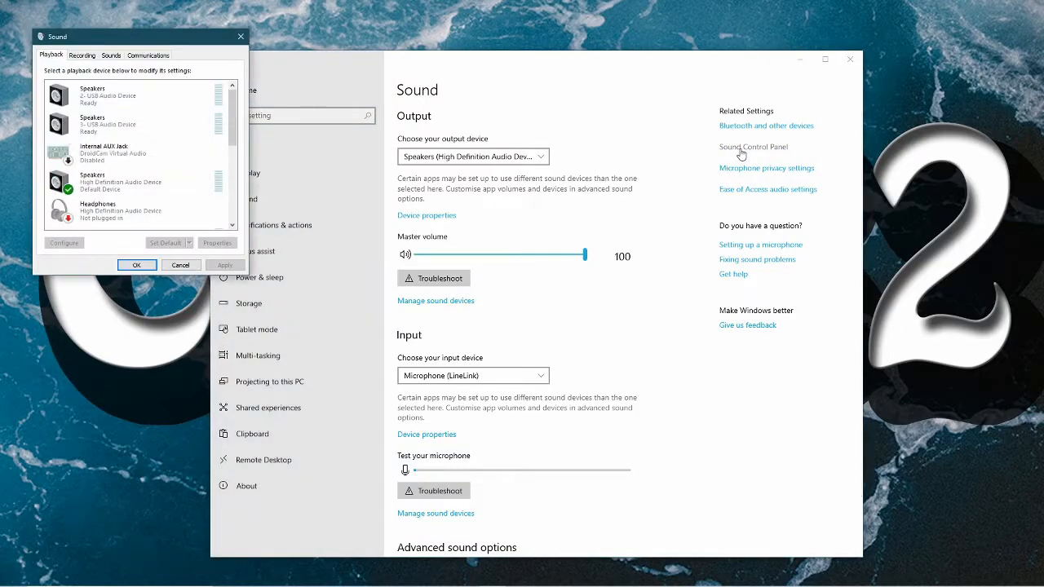
left_click(122, 153)
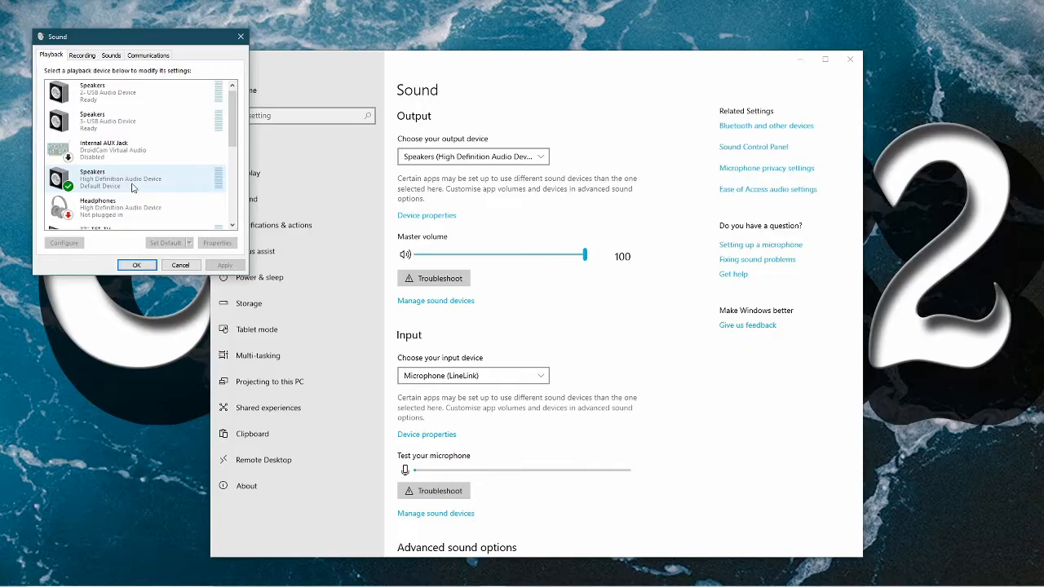
mouse_move(137, 188)
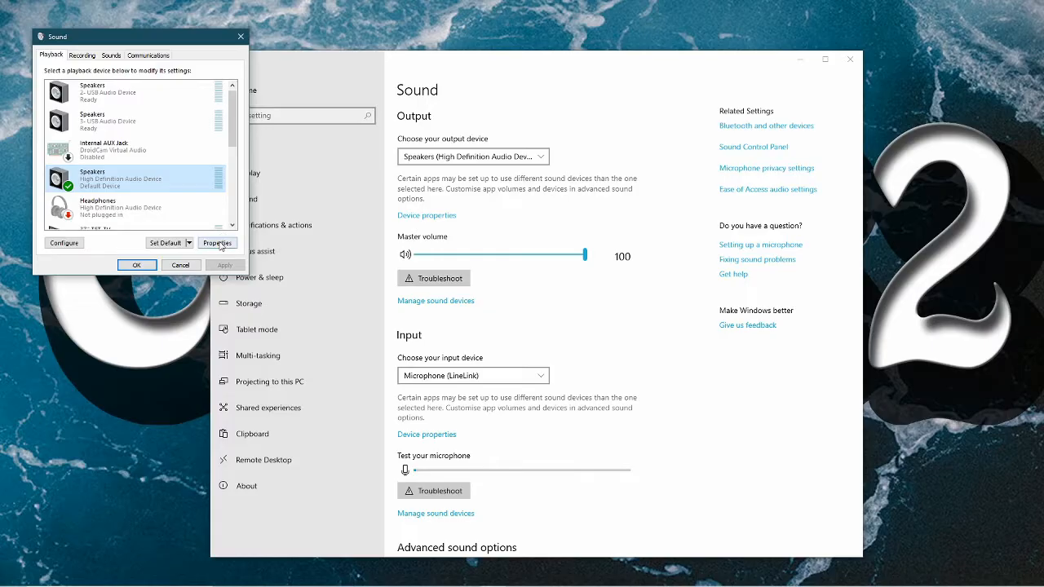
Step: In the speakers' Advanced properties, confirm 16 bit 48000 Hz with exclusive mode allowed and prioritised
left_click(217, 241)
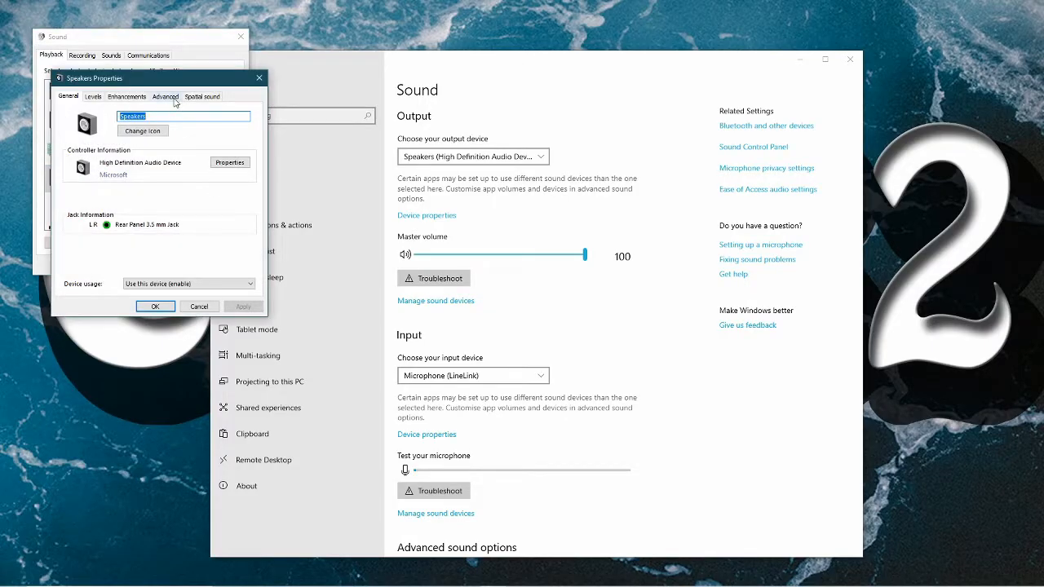
left_click(164, 96)
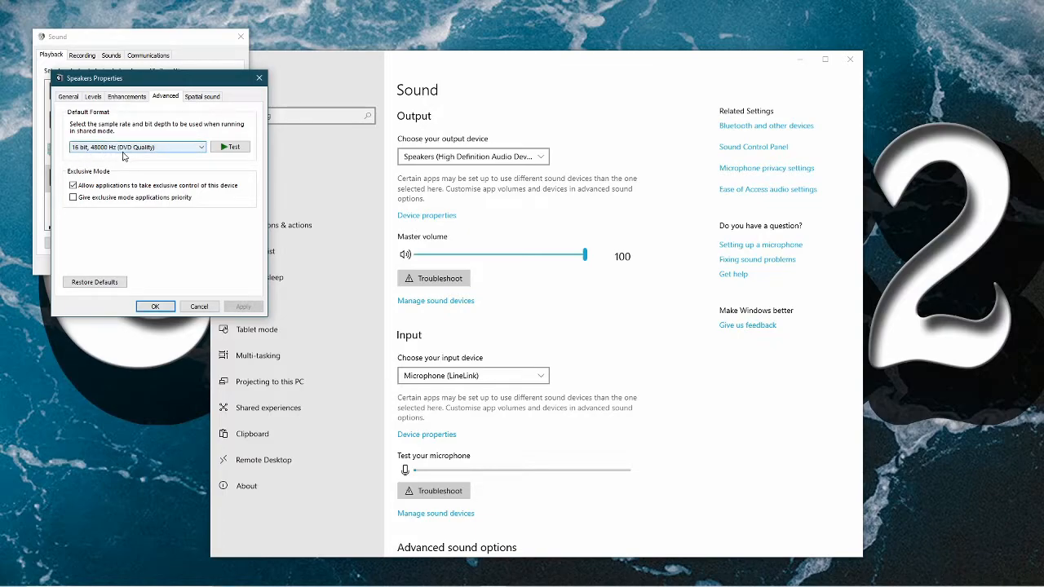
left_click(133, 147)
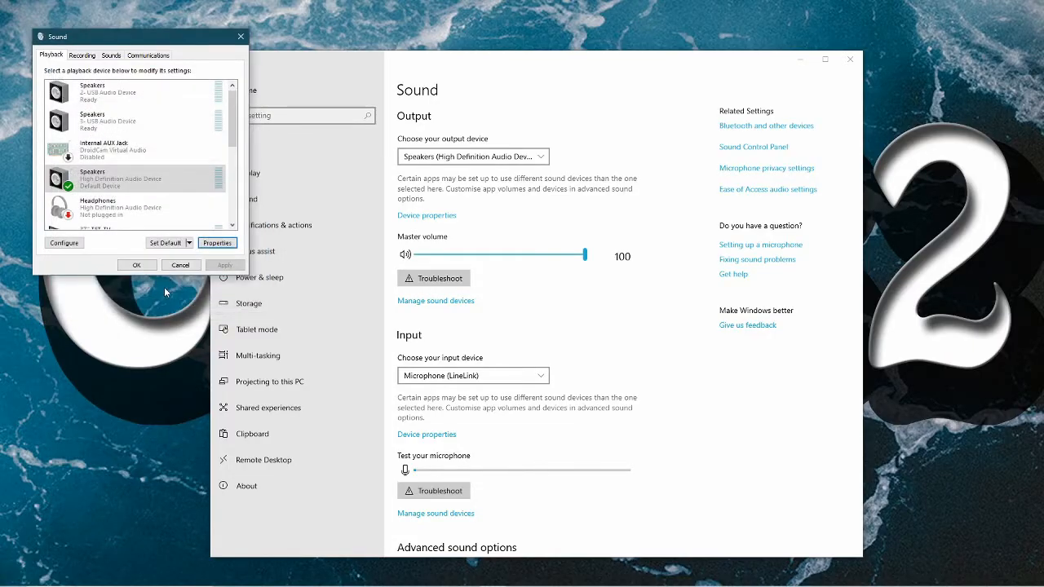
Step: Switch to Recording devices and select Microphone (LineLink)
left_click(81, 55)
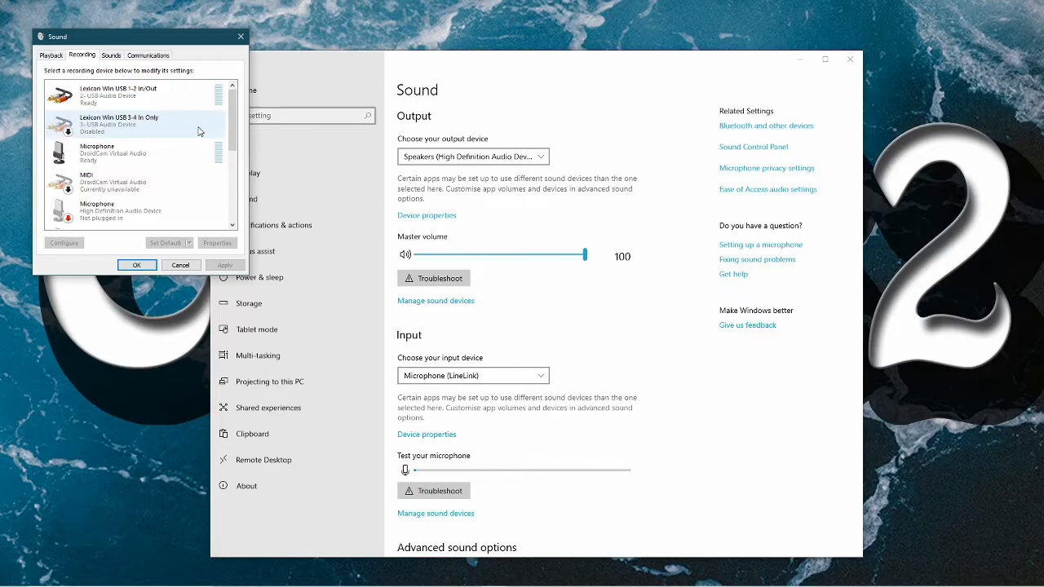
scroll("down", 3)
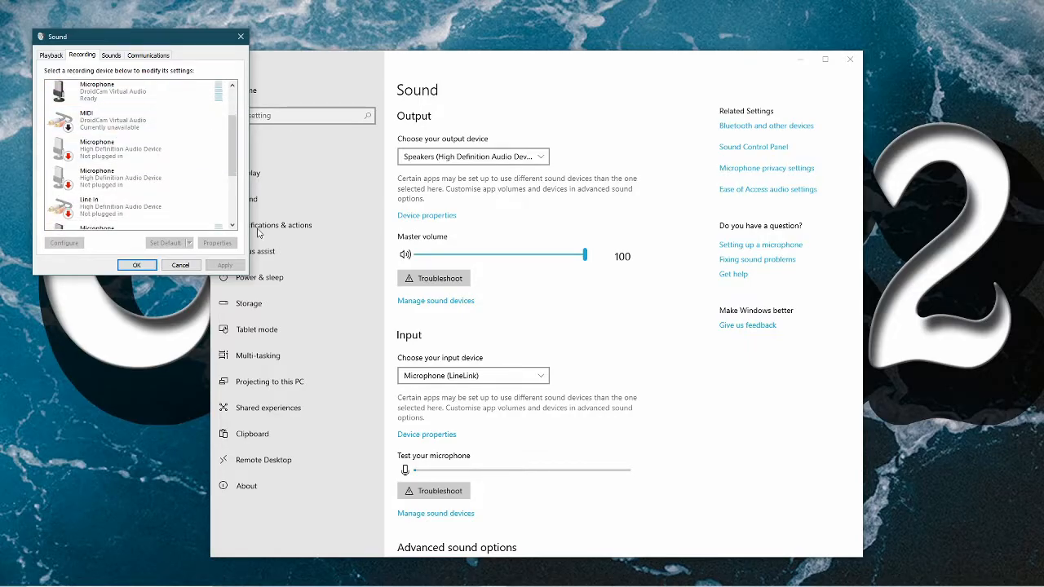
scroll("down", 3)
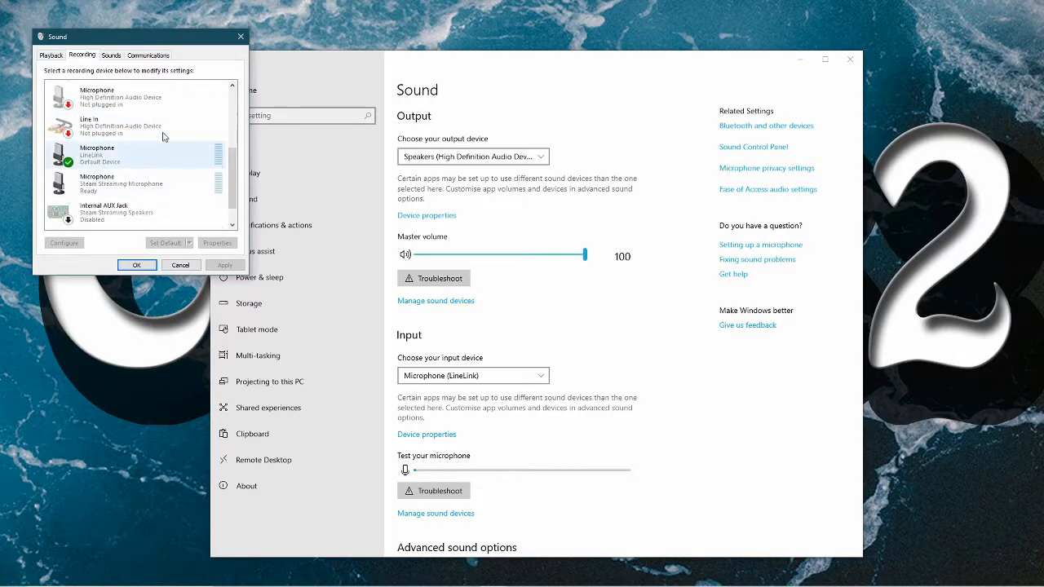
left_click(134, 155)
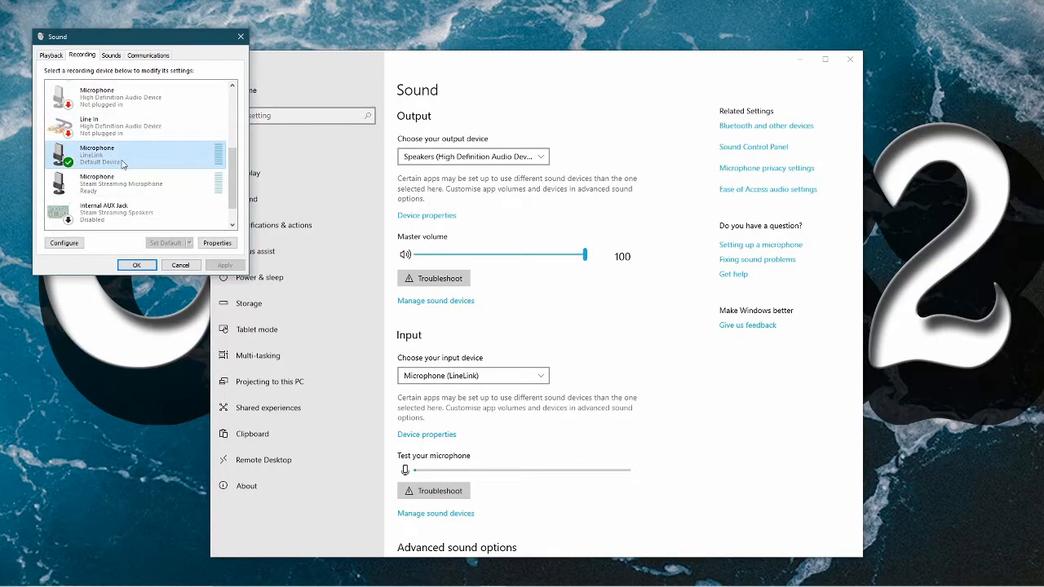
Step: In the microphone's Advanced properties, keep 16 bit 48000 Hz, re-enable exclusive control, apply, and close the Sound window
left_click(216, 241)
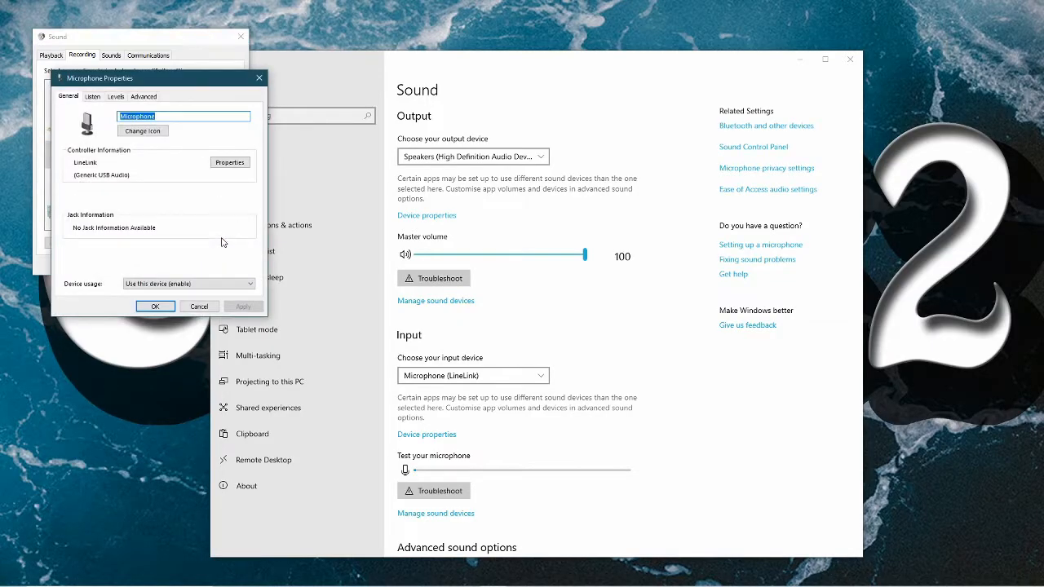
left_click(143, 97)
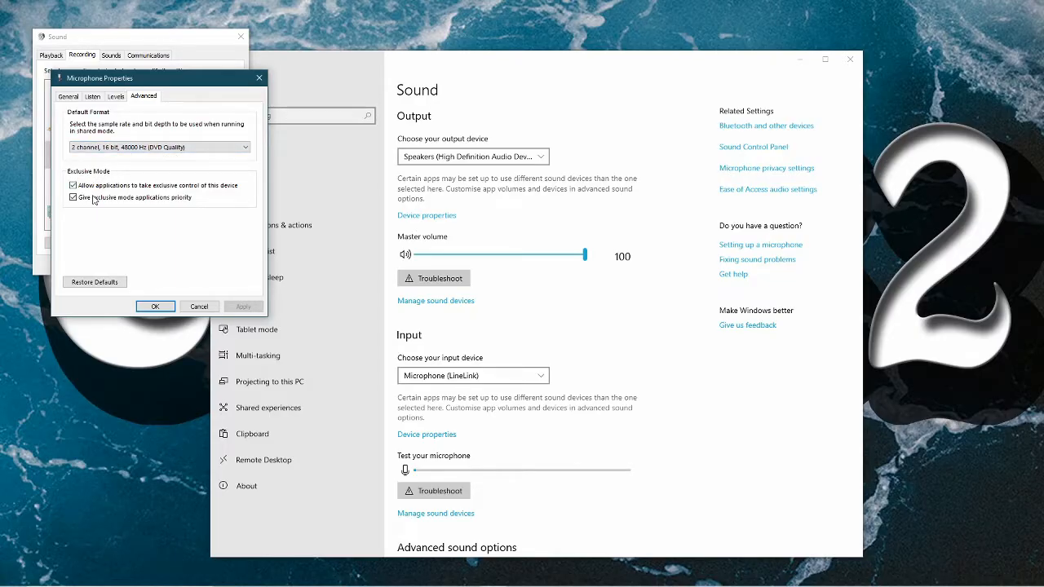
left_click(73, 197)
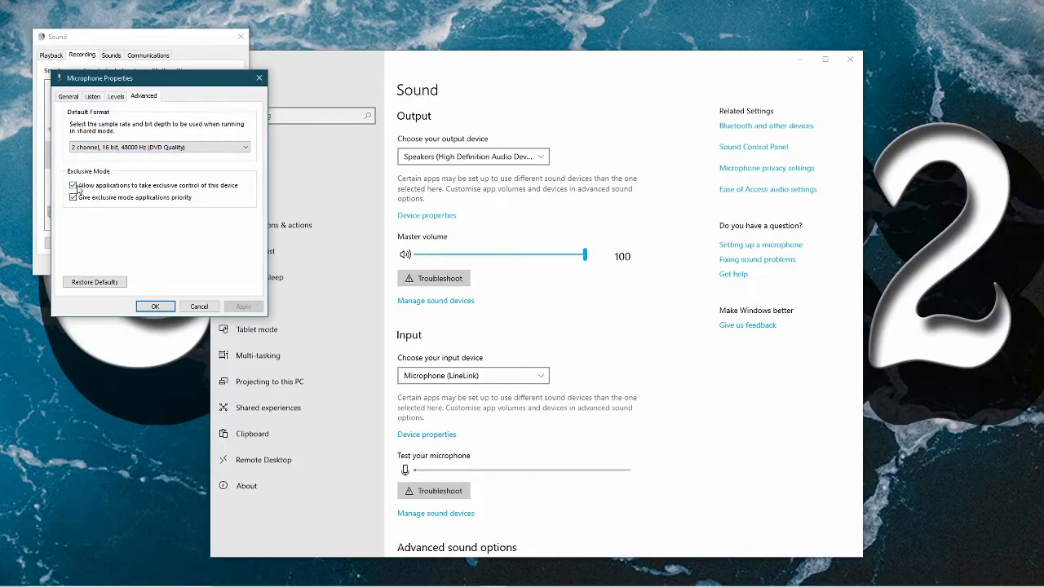
left_click(73, 186)
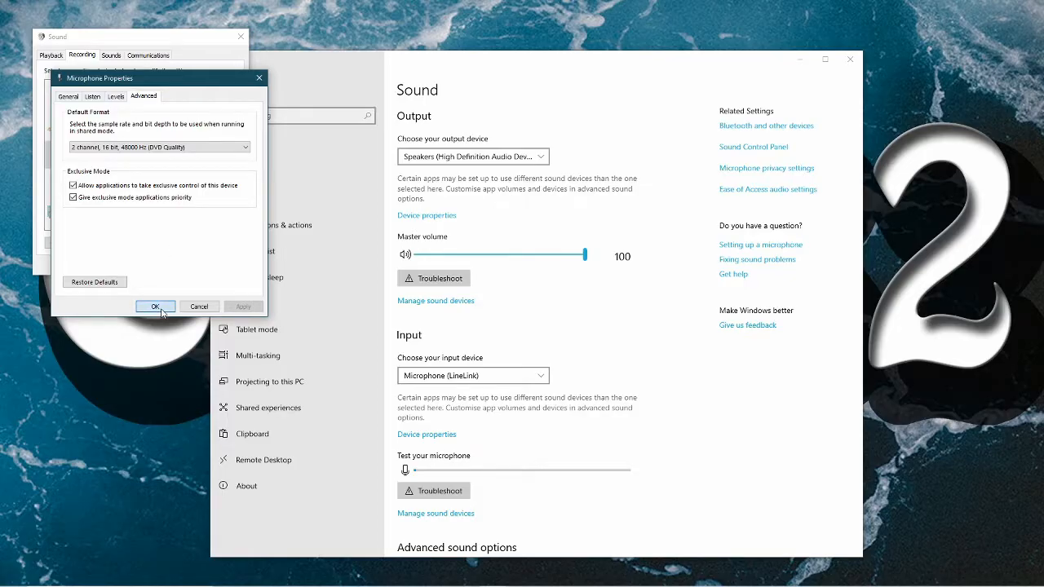
left_click(155, 306)
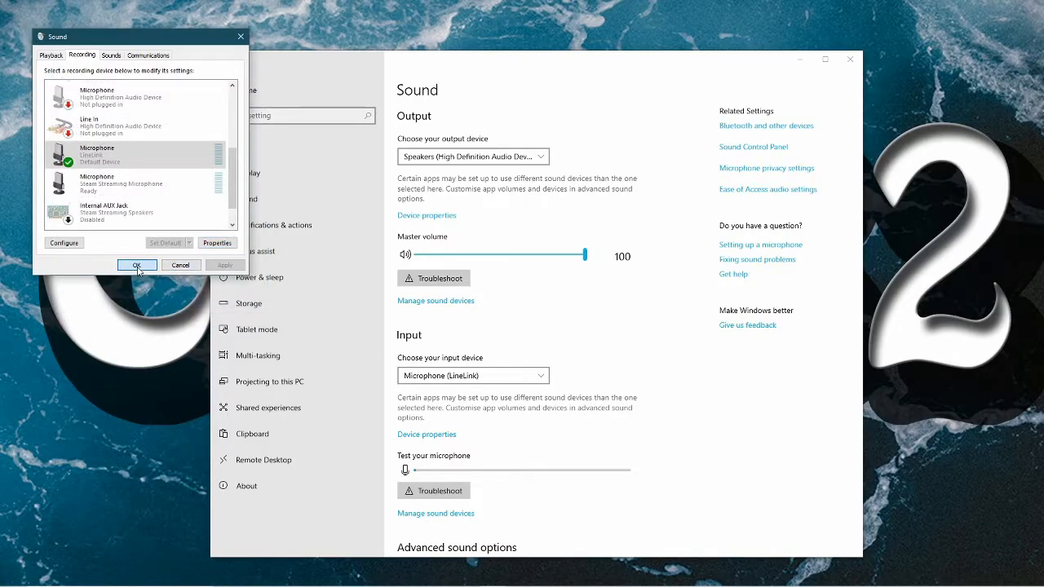
left_click(137, 264)
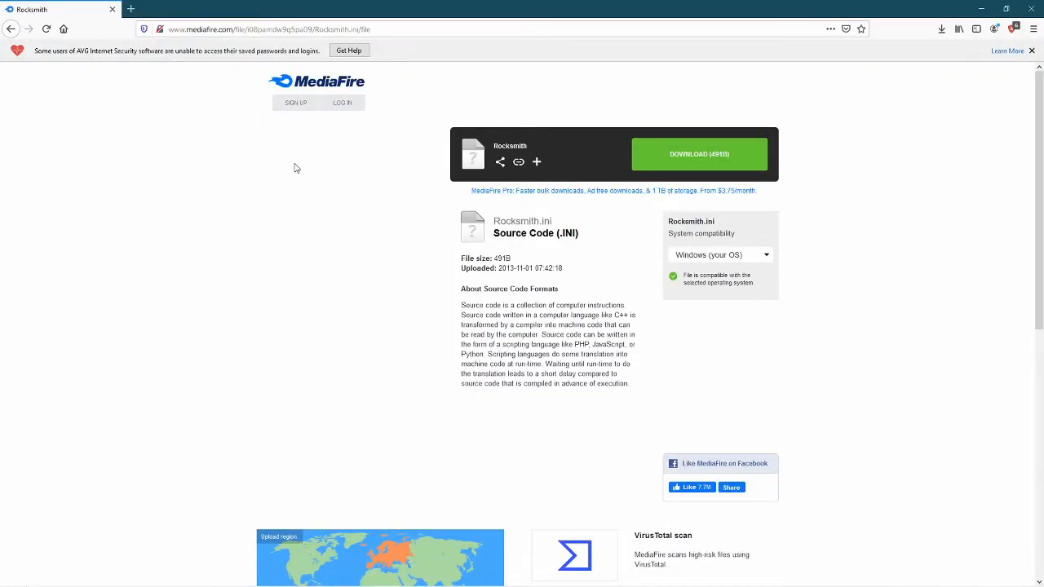
mouse_move(303, 278)
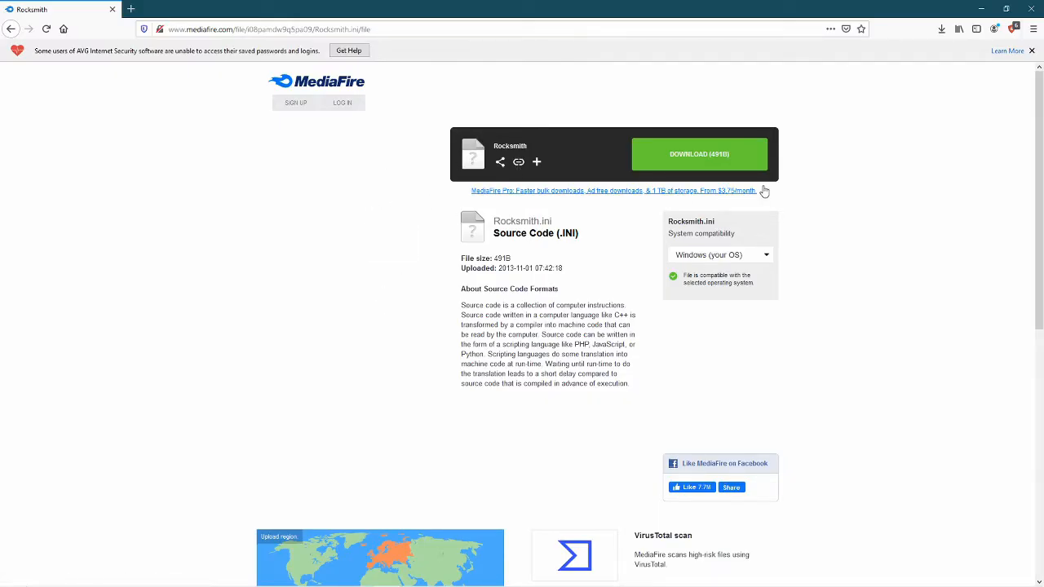
Step: Download Rocksmith.ini from MediaFire, save it, and show it in the browser's downloads list
left_click(698, 154)
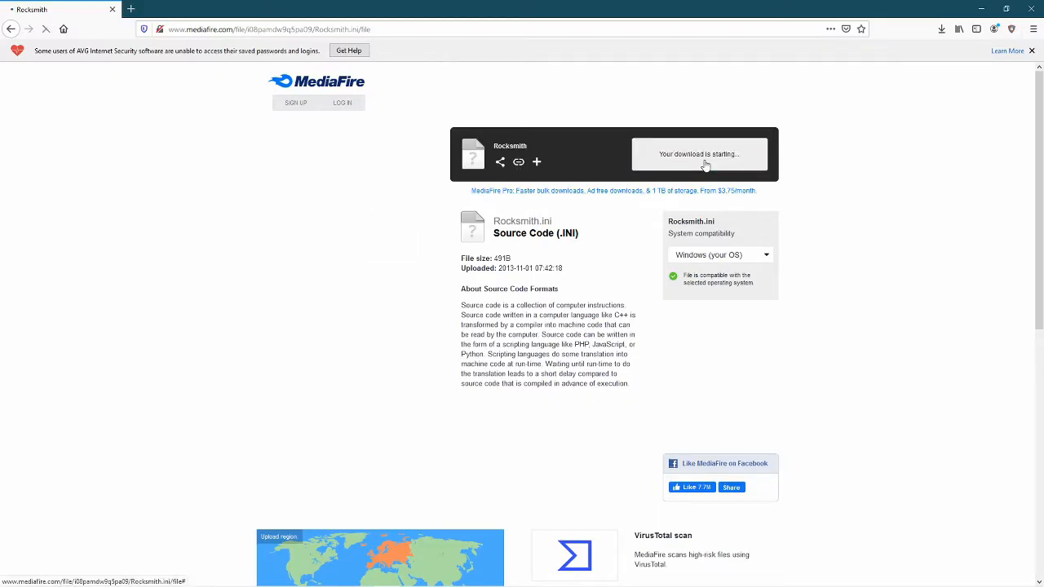
left_click(698, 154)
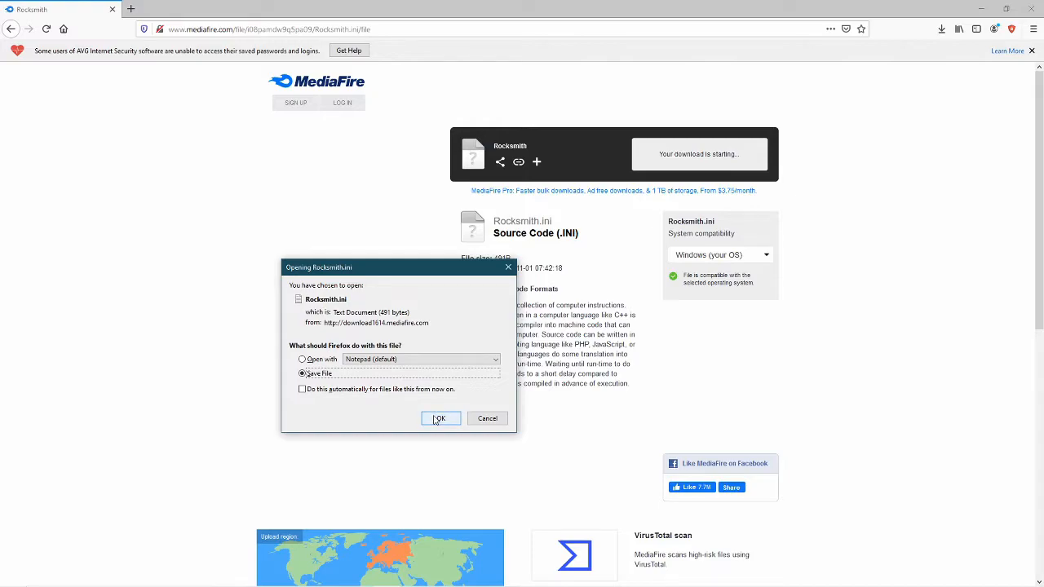
left_click(441, 418)
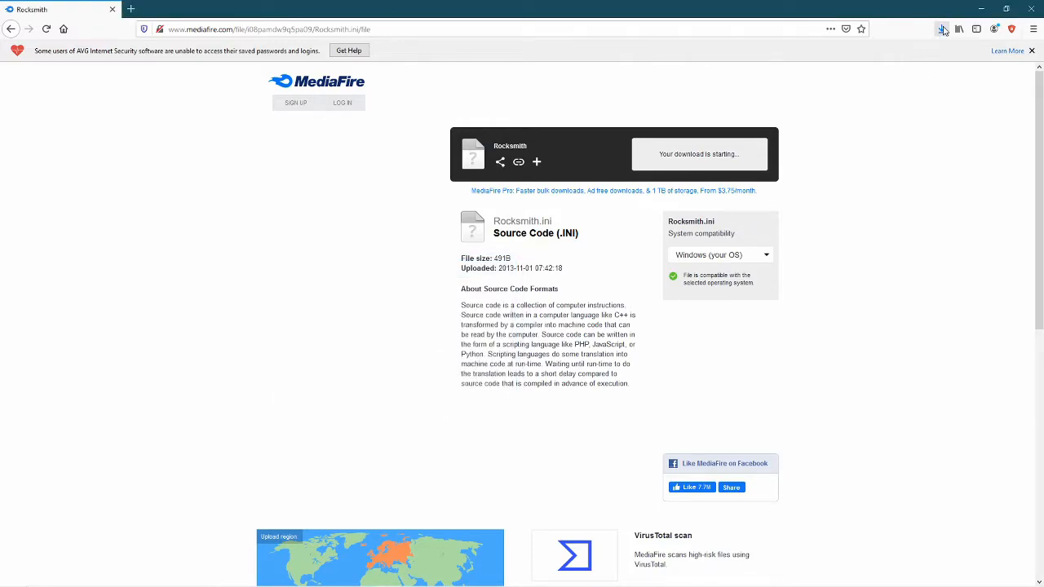
left_click(941, 29)
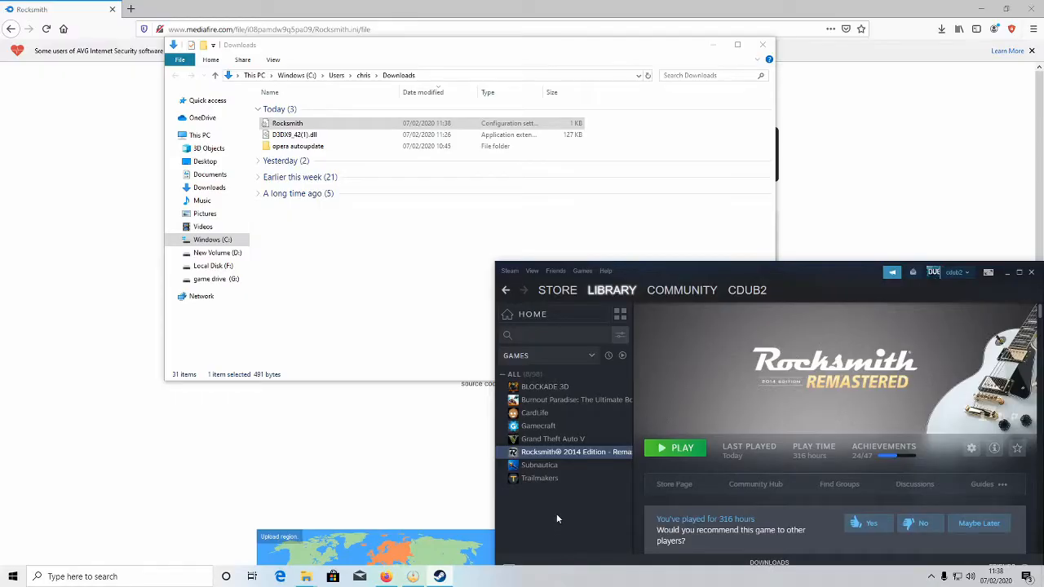
Step: From Rocksmith 2014's Steam Properties, Local Files, browse to the game's installation folder
right_click(576, 451)
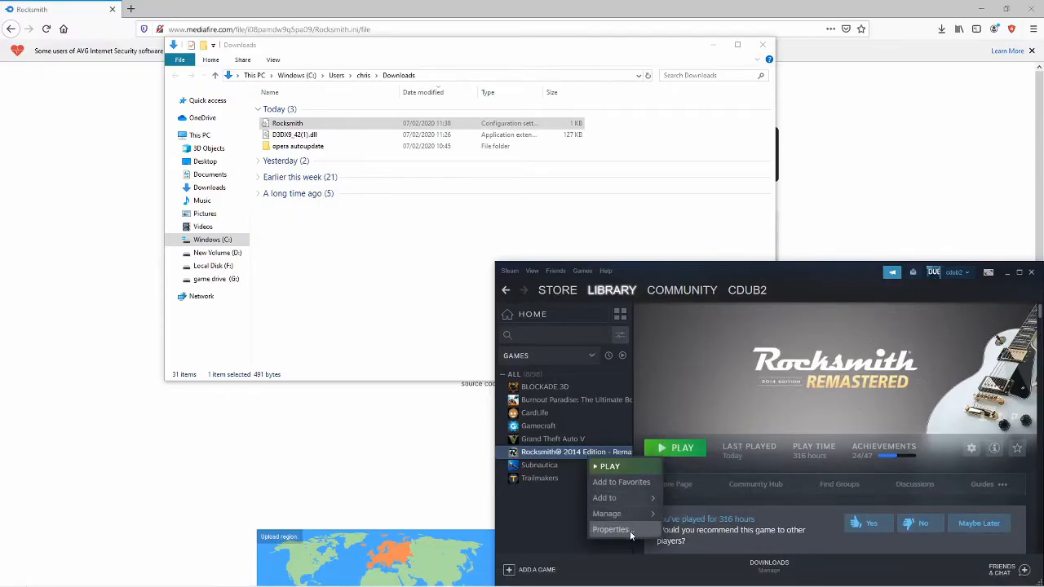
left_click(610, 529)
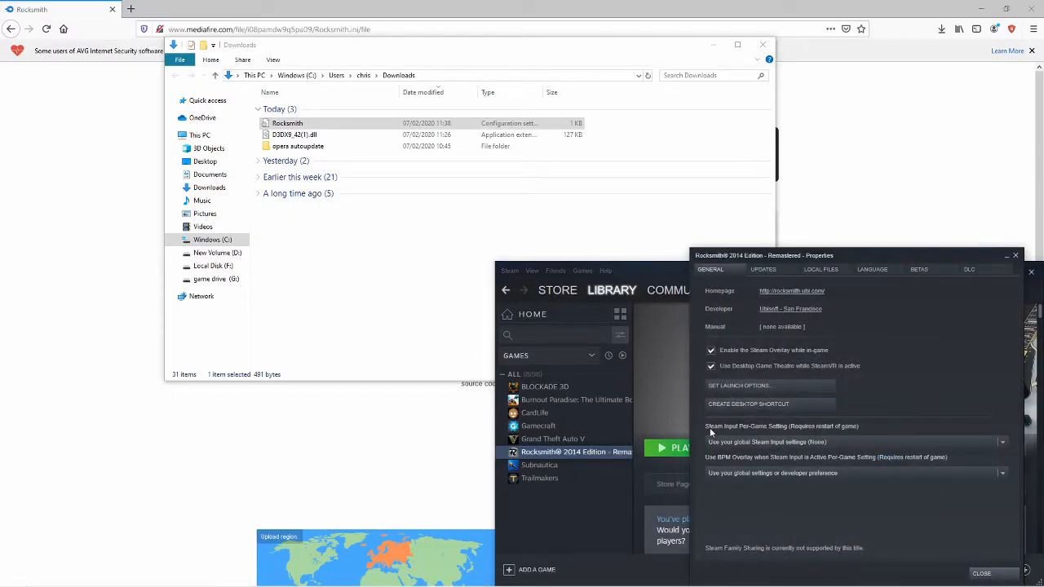
left_click(820, 269)
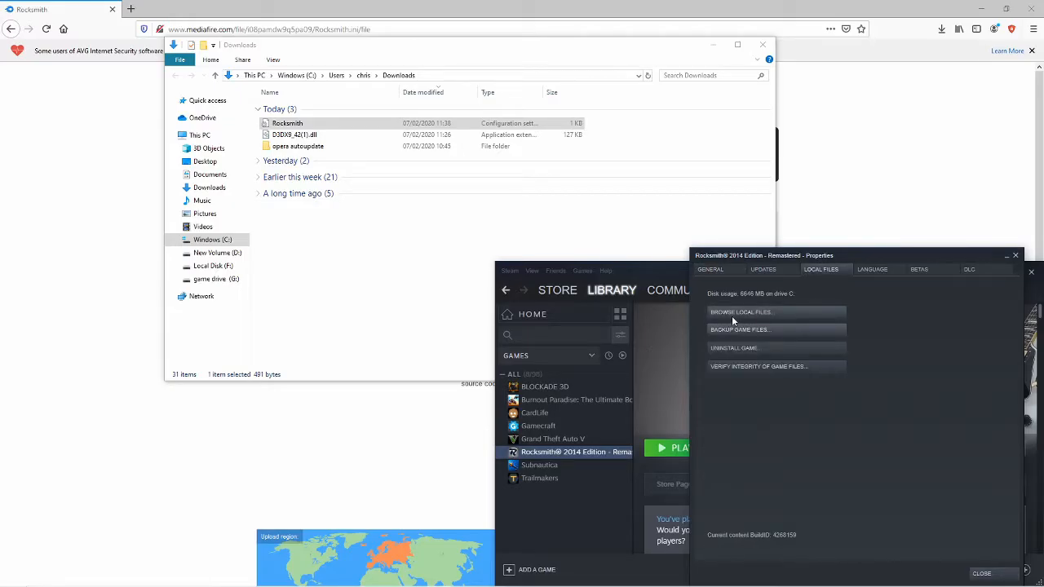
left_click(741, 311)
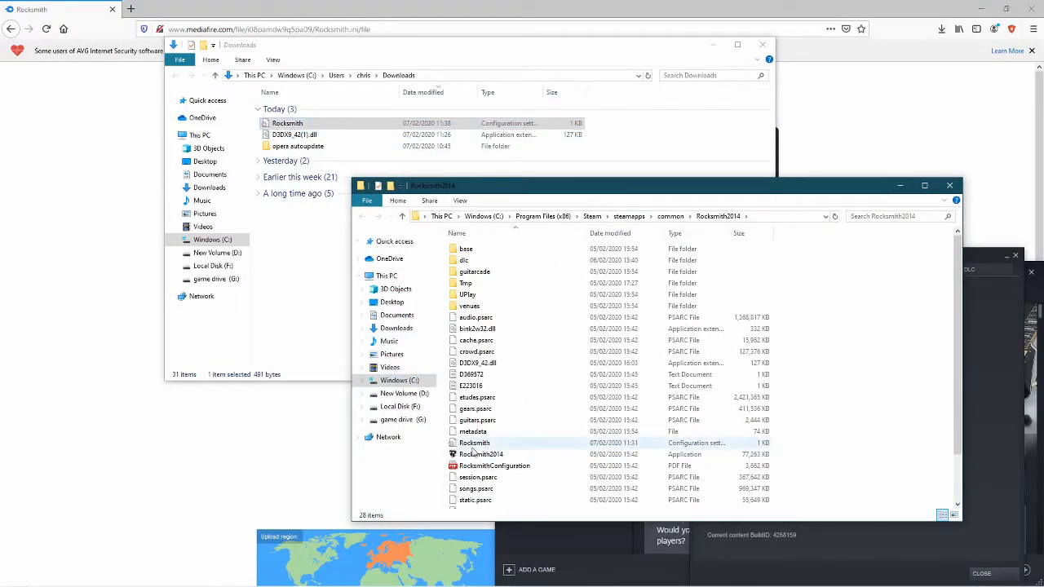
Step: Move the downloaded Rocksmith.ini into the Rocksmith2014 folder replacing the old file, then close the folder and Properties windows
left_click(475, 443)
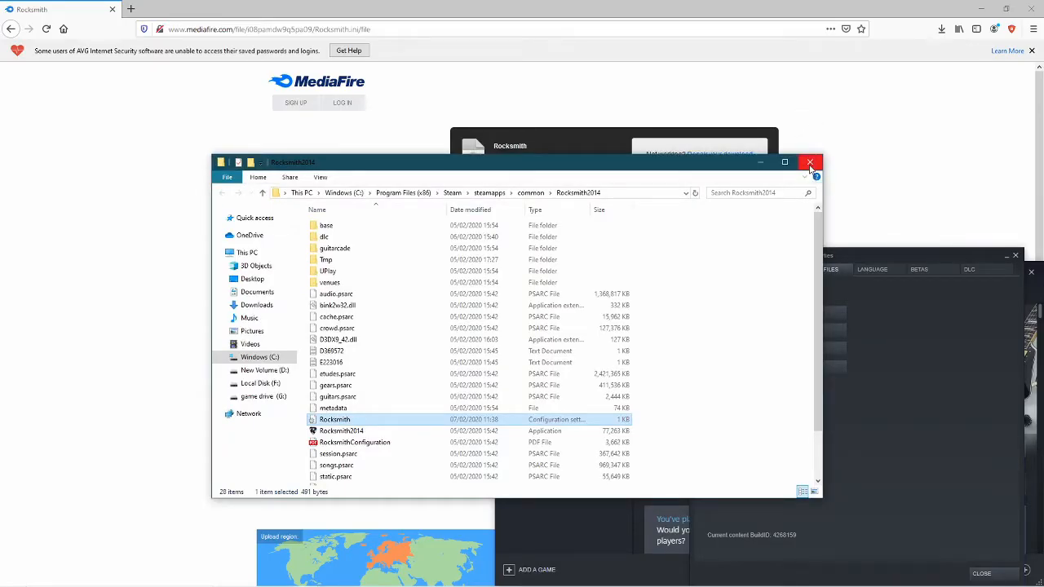
left_click(809, 162)
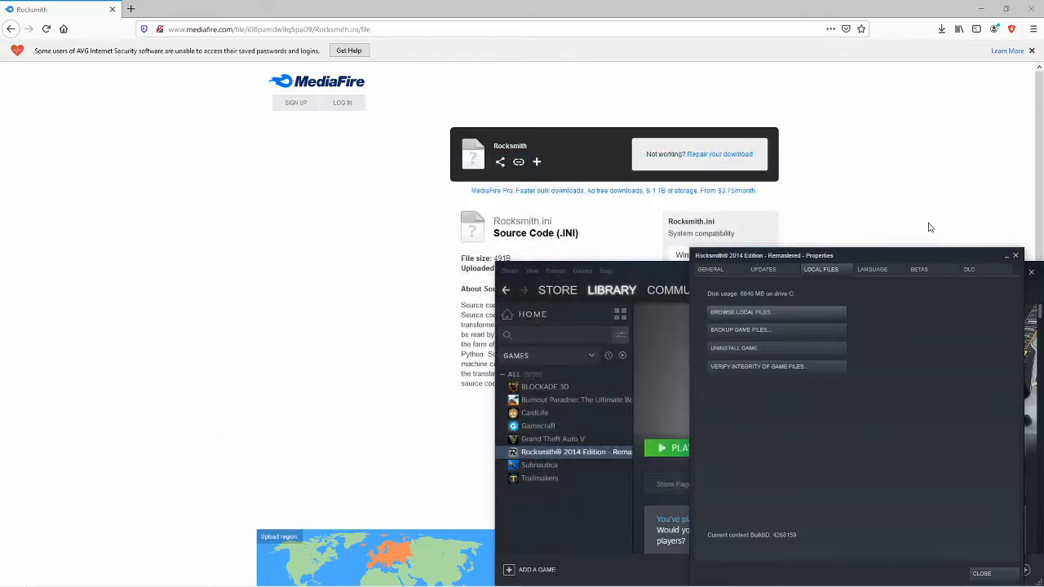
left_click(1014, 255)
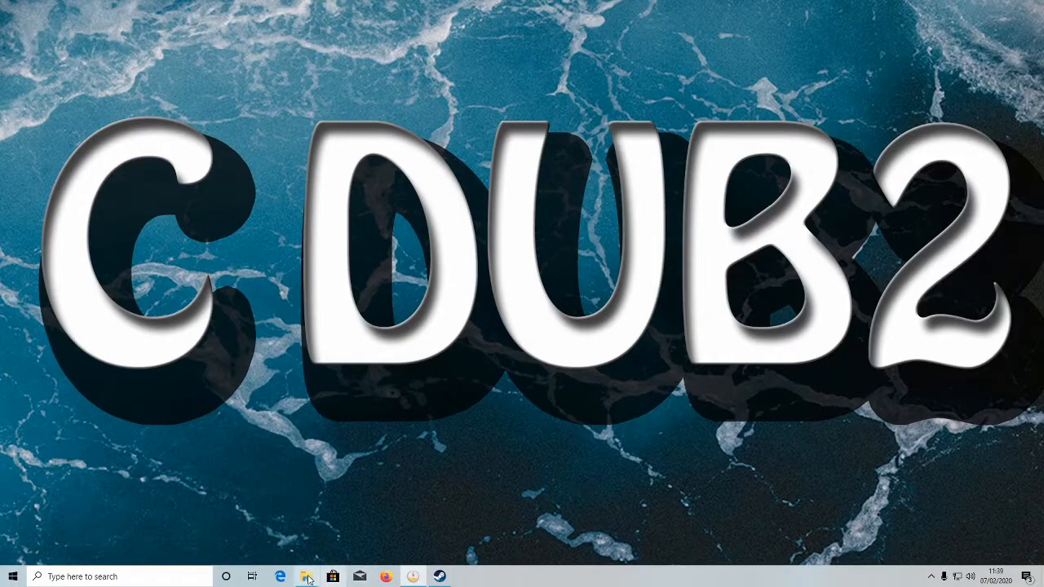
Step: On the game drive (G:), run NoCableLauncher to start Rocksmith 2014 to its main menu
left_click(307, 575)
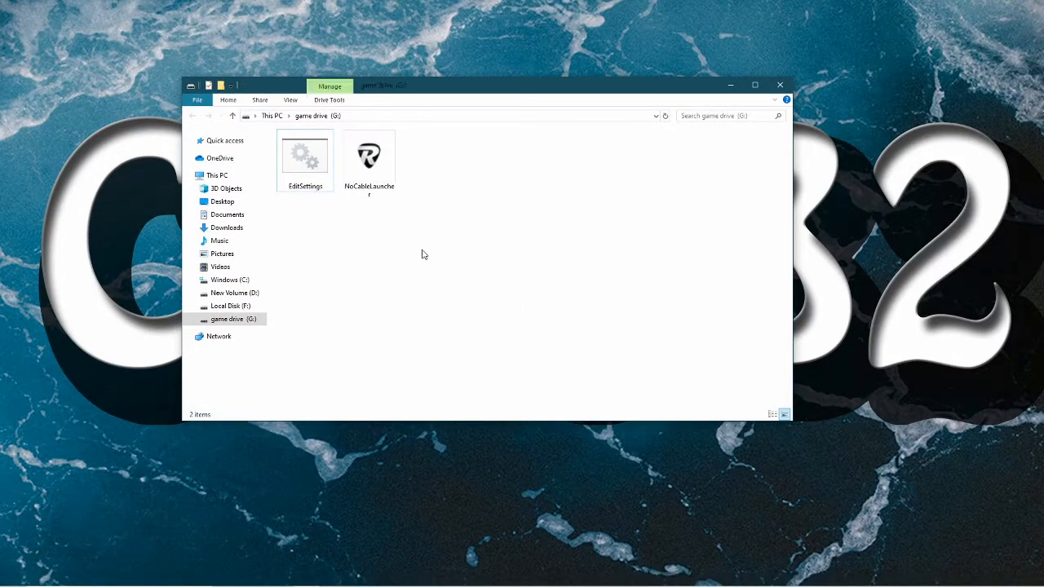
mouse_move(301, 212)
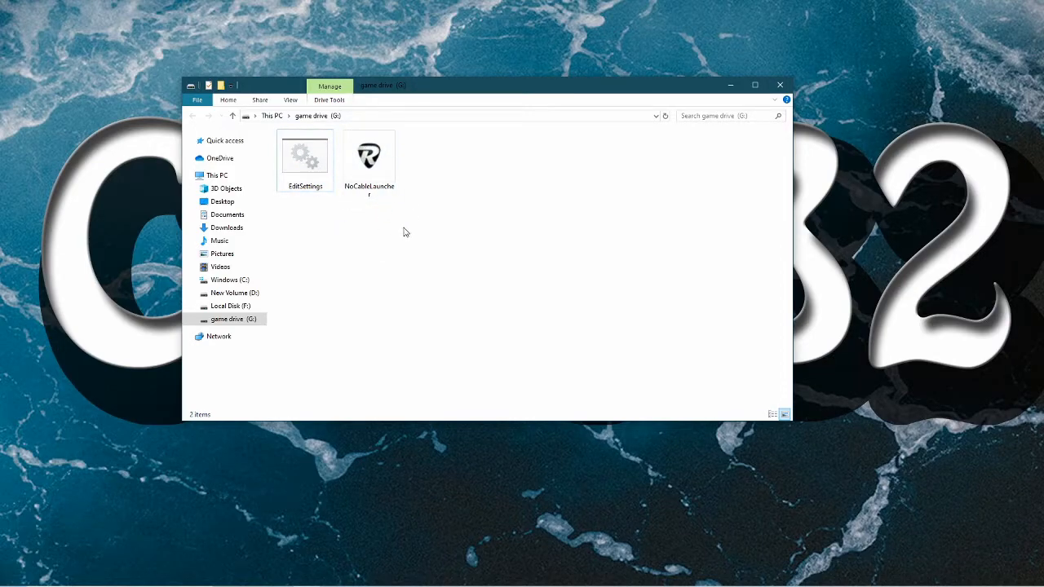
left_click(368, 155)
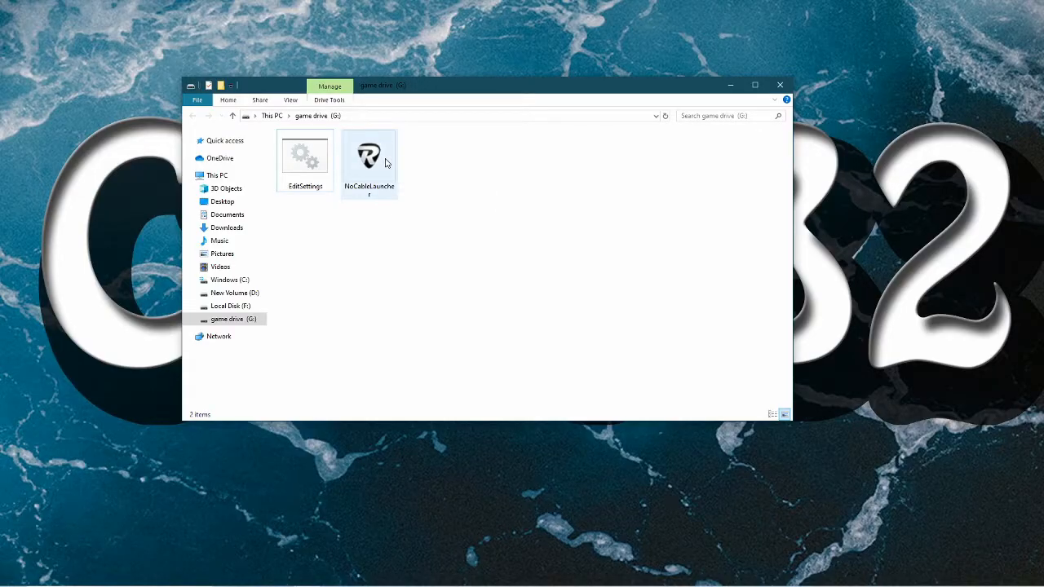
left_click(368, 155)
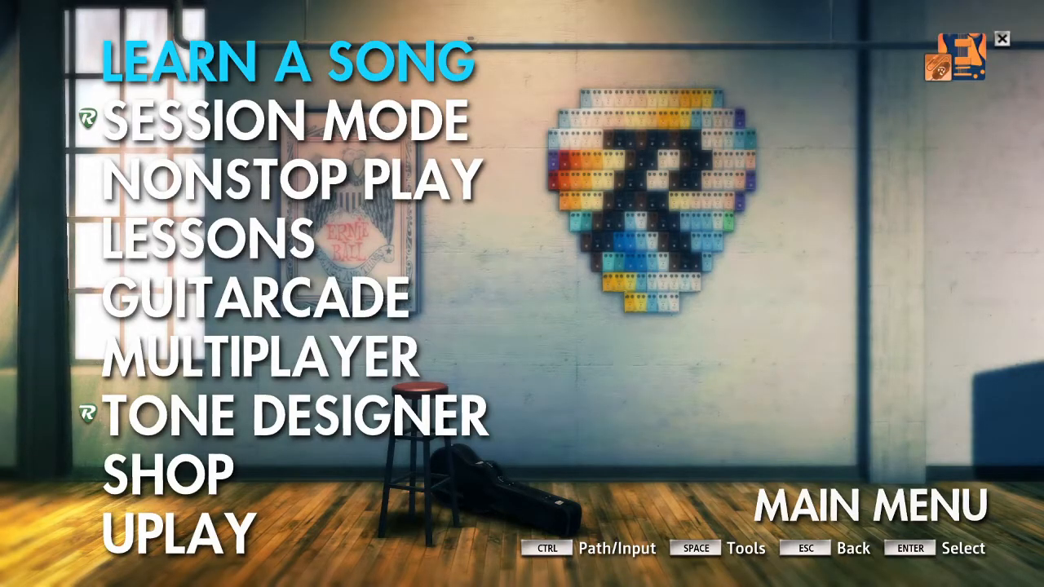
mouse_move(294, 417)
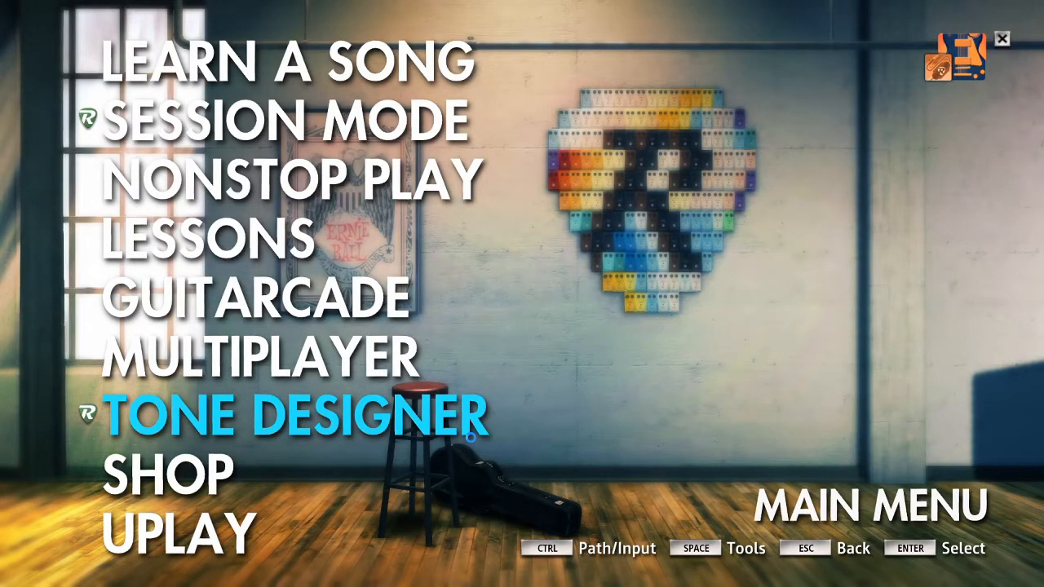